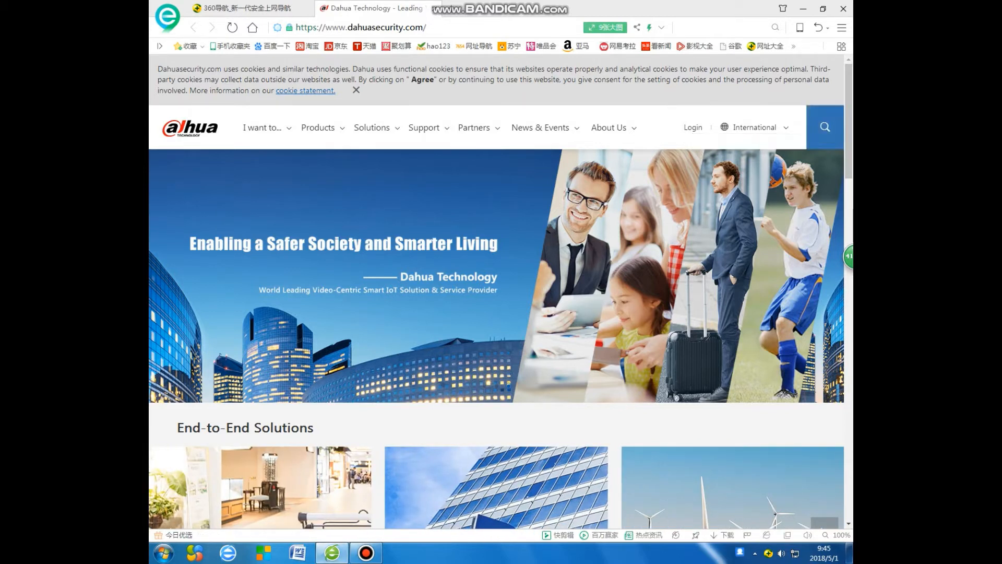
- Enter the camera model IPC-HFW1320S into the site search box
{"action": "left_click", "coordinate": [824, 127]}
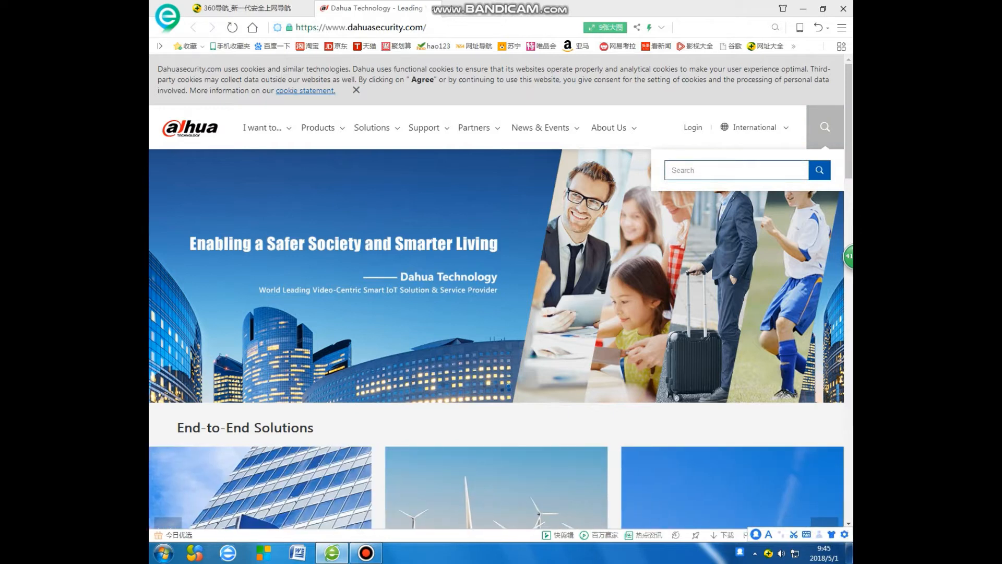
{"action": "type", "text": "i"}
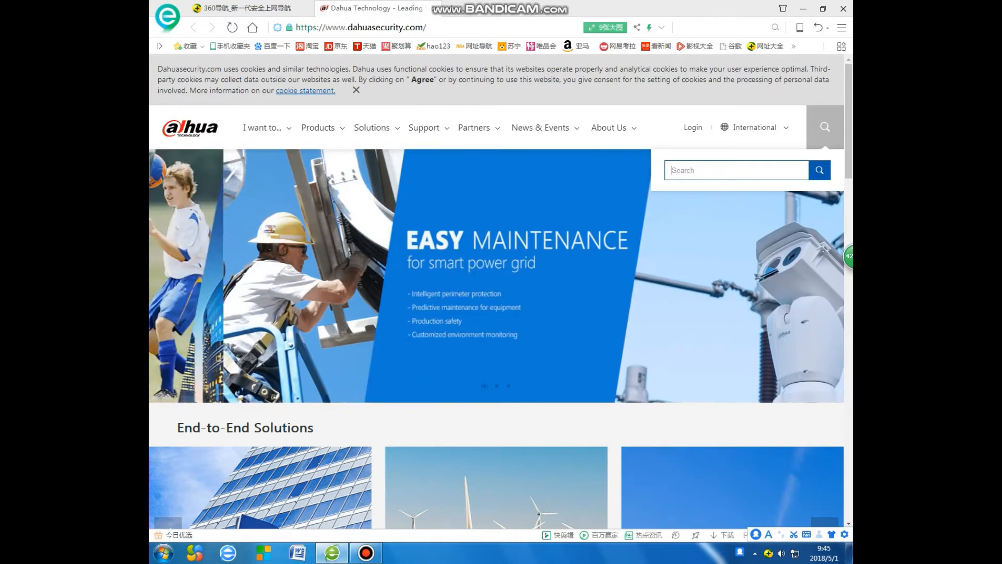
{"action": "type", "text": "IPC-HFW1320S"}
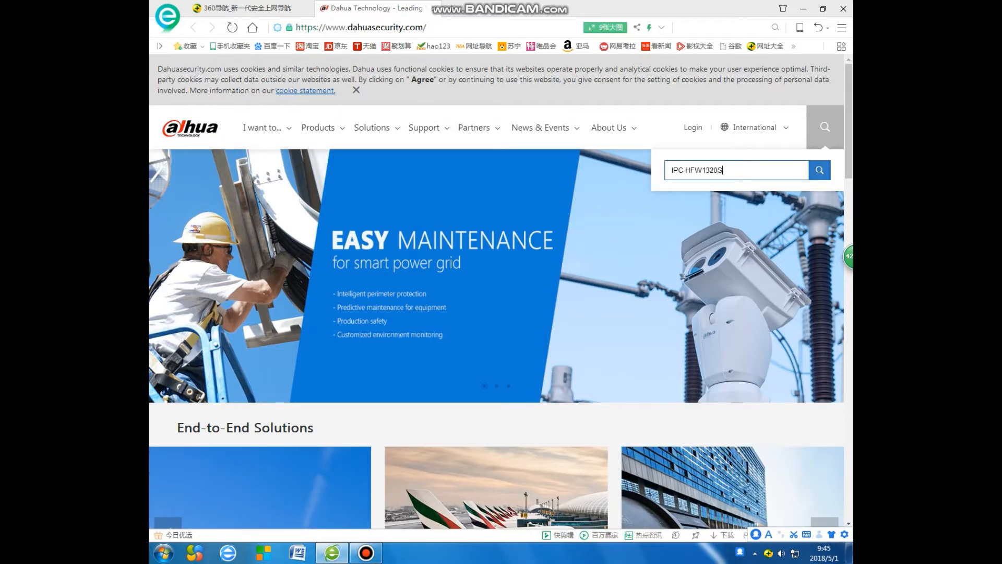
- Search for IPC-HFW1320S and open the 3MP Network IR Mini-Bullet Camera result
{"action": "left_click", "coordinate": [819, 170]}
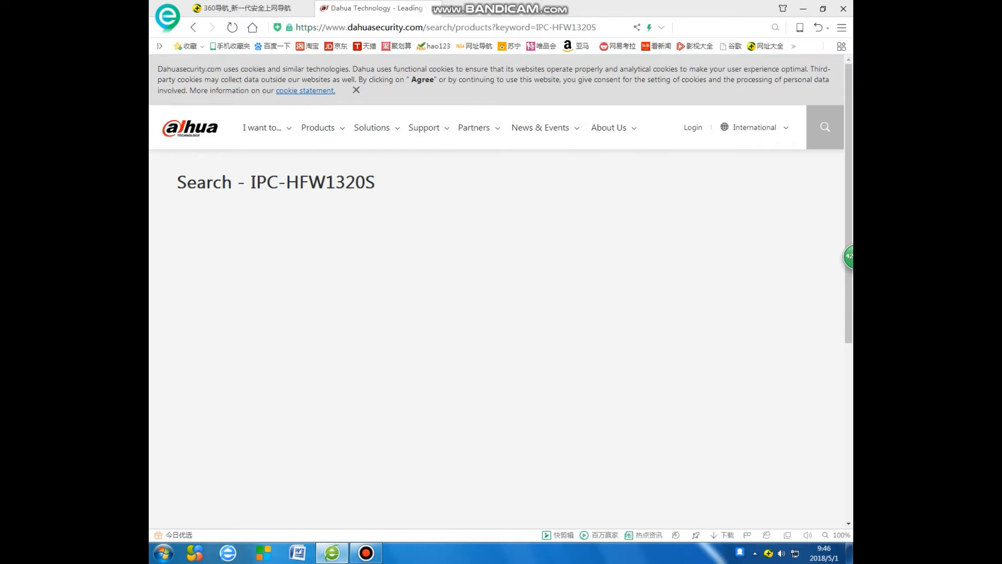
{"action": "scroll", "scroll_direction": "down", "scroll_amount": 3}
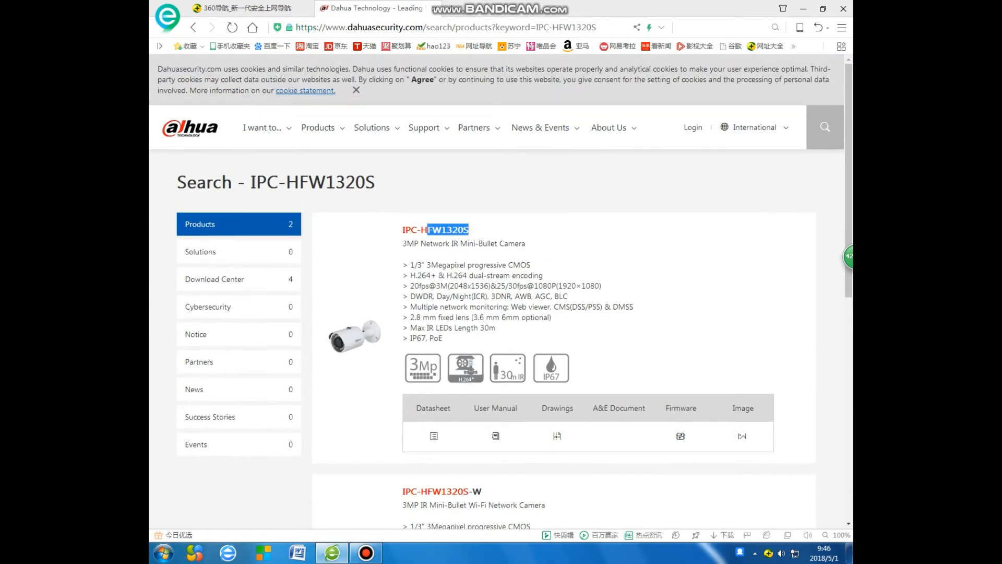
{"action": "left_click", "coordinate": [436, 229]}
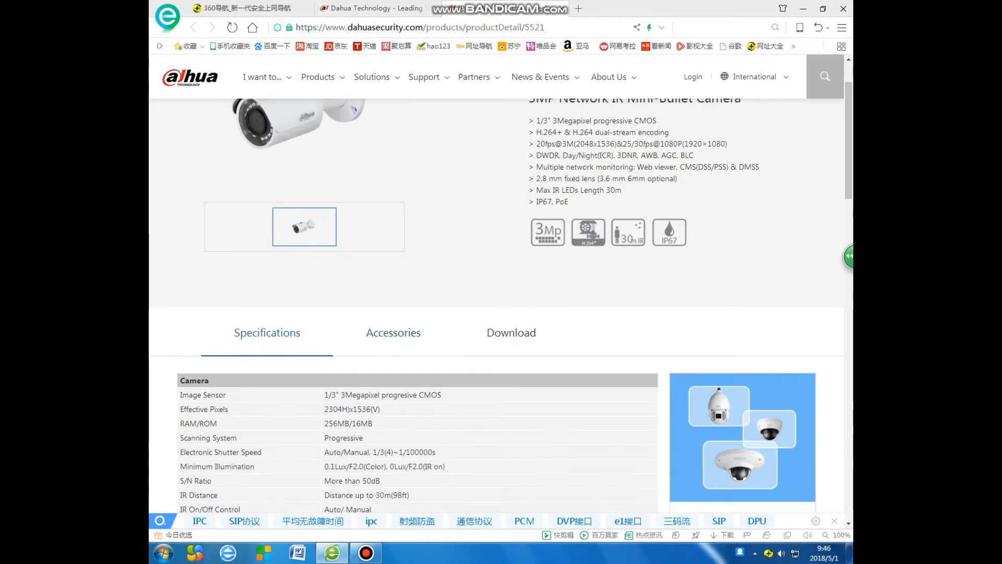
- View the camera's accessories, then its downloads listing the English datasheet PDF
{"action": "left_click", "coordinate": [393, 332]}
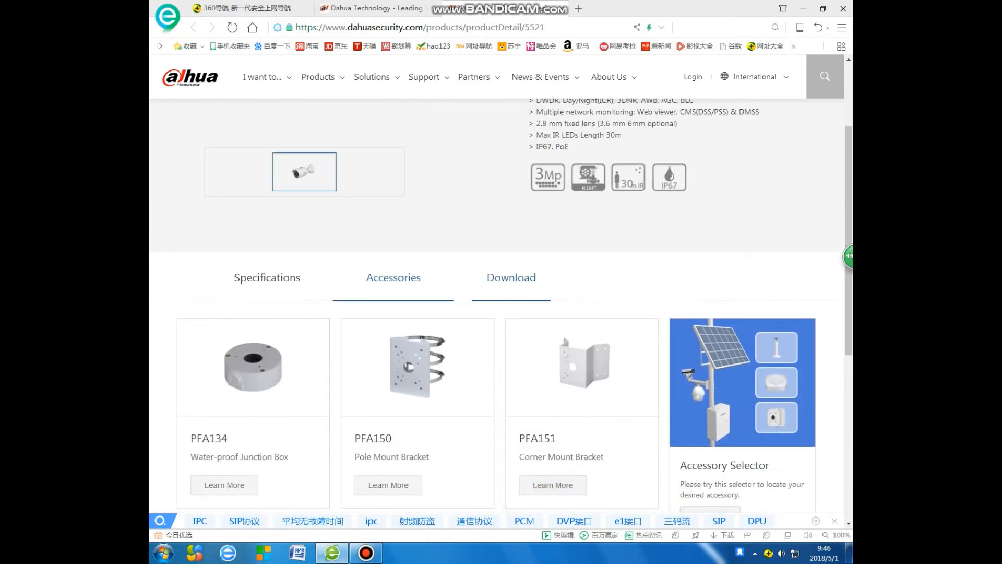
{"action": "left_click", "coordinate": [511, 278]}
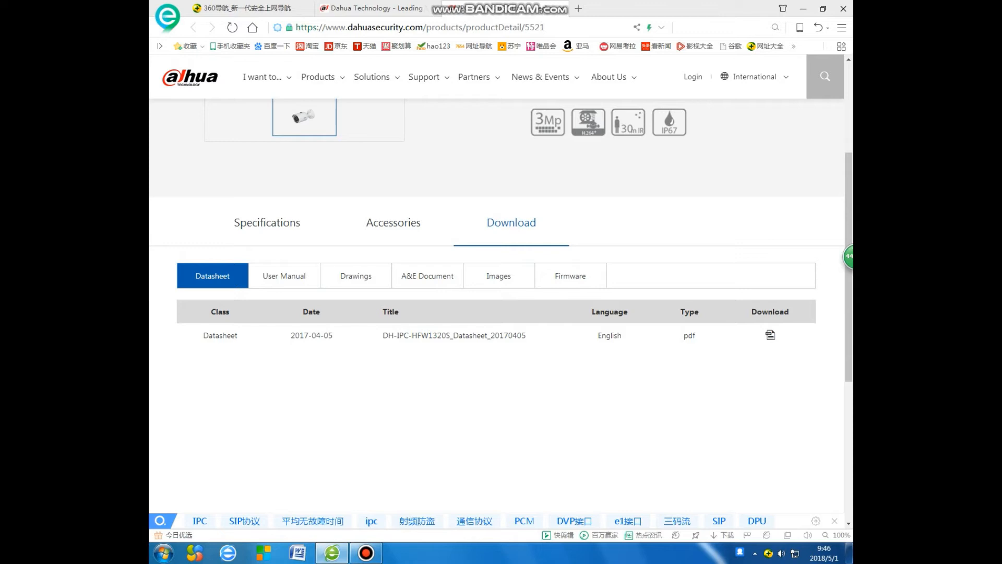
- List the NTSC and PAL firmware builds and start the NTSC firmware download
{"action": "left_click", "coordinate": [570, 275]}
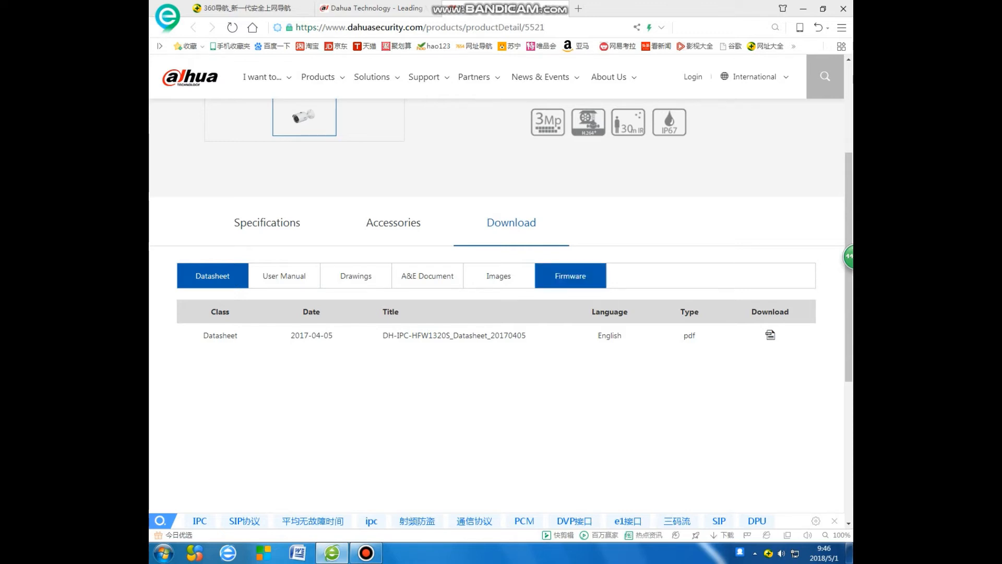
{"action": "left_click", "coordinate": [570, 275]}
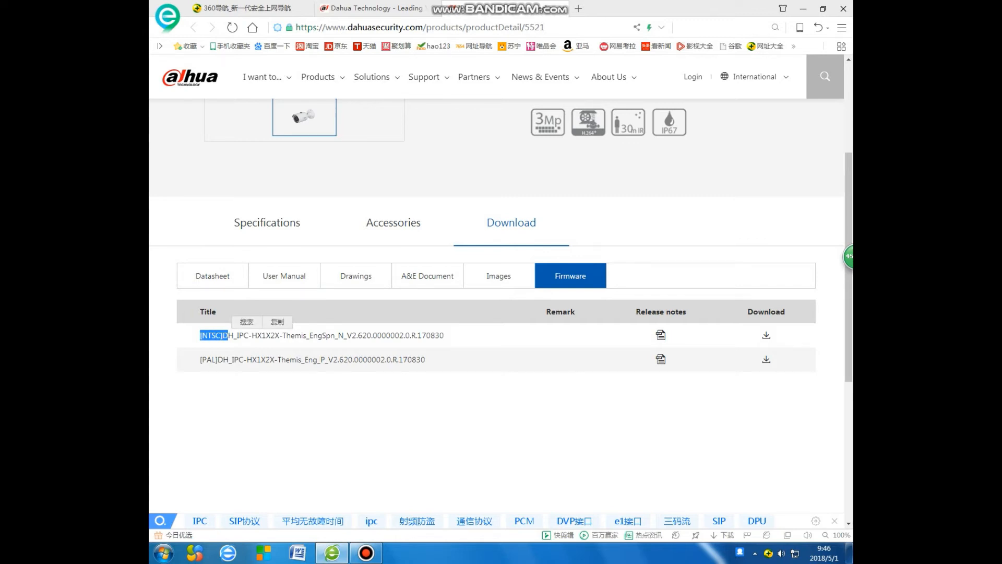
{"action": "double_click", "coordinate": [208, 359]}
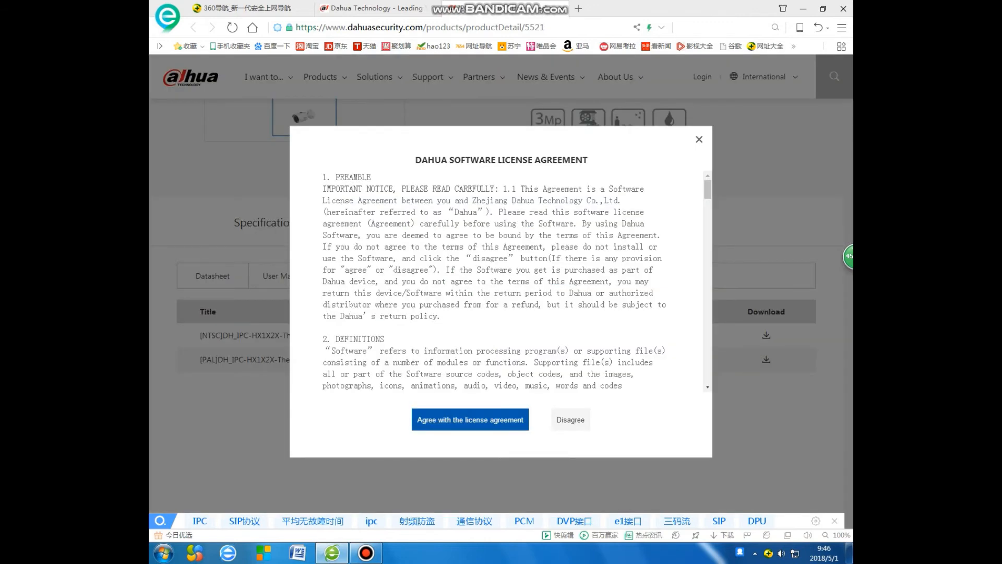
- Accept the license agreement, then cancel the country/email download form
{"action": "left_click", "coordinate": [470, 420]}
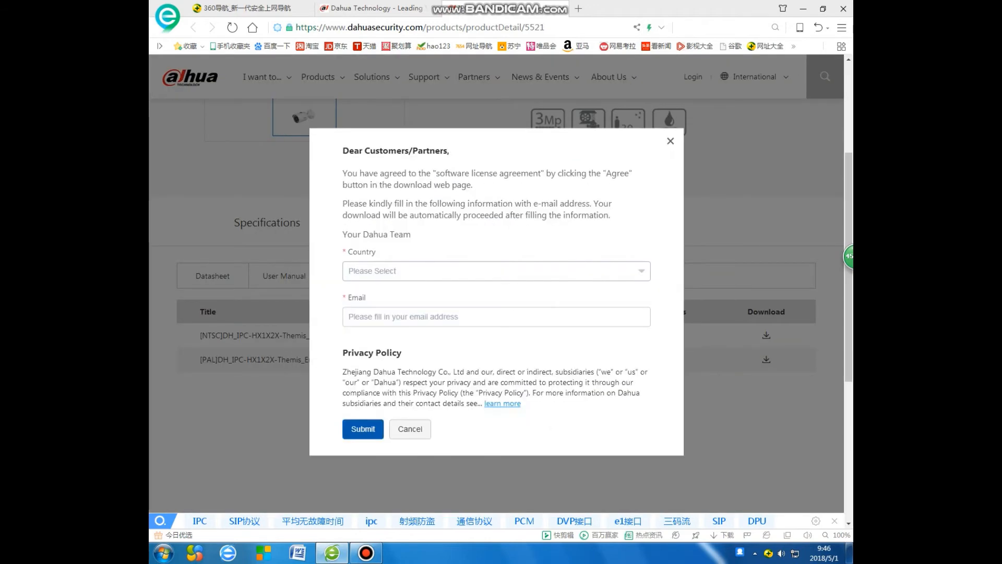
{"action": "left_click", "coordinate": [497, 271]}
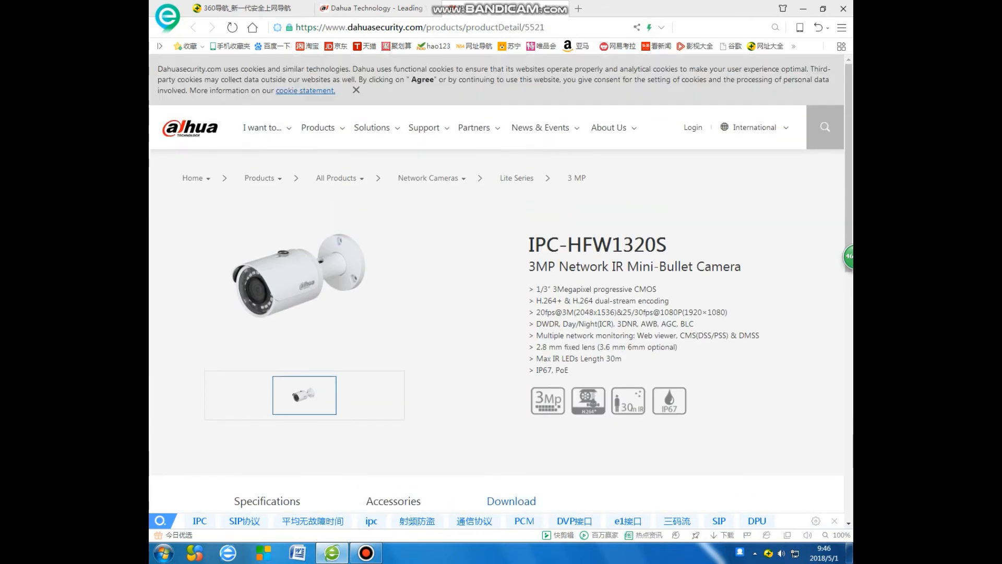
- Search the site for nvr4104-P-4KS2
{"action": "left_click", "coordinate": [825, 127]}
{"action": "type", "text": "nvr4104-P-4KS2"}
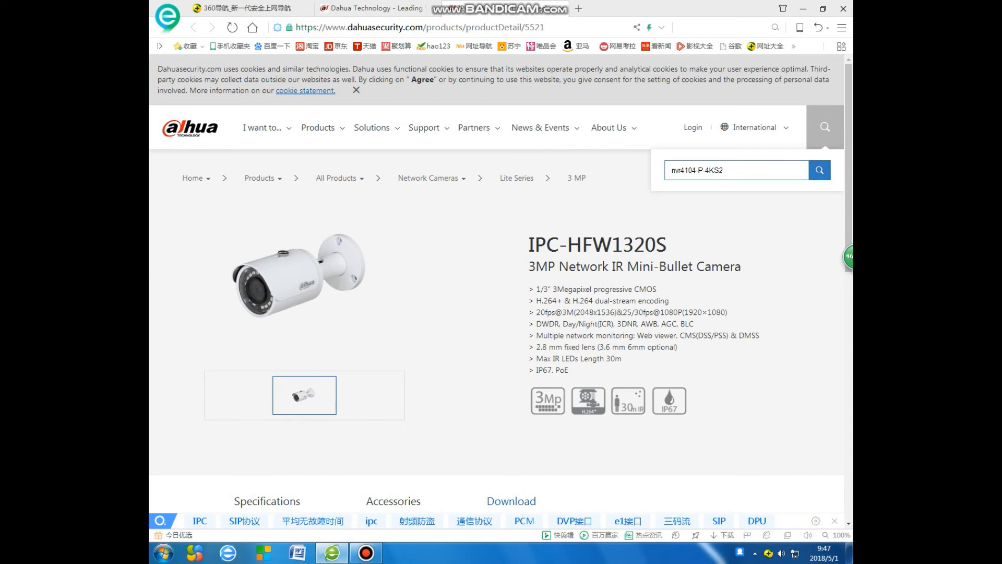
{"action": "left_click", "coordinate": [820, 170]}
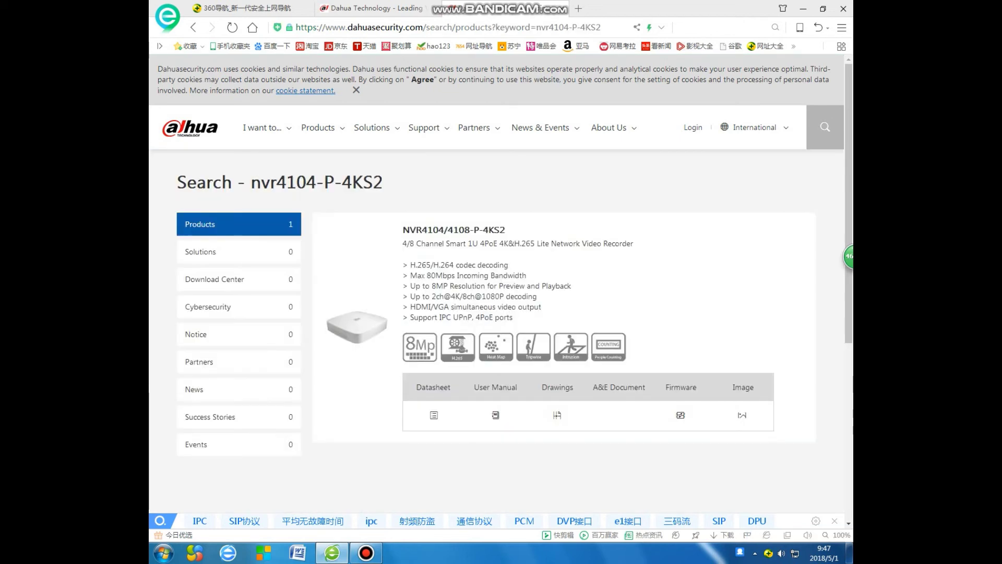
- Open the NVR4104/4108-P-4KS2 result in a new tab and scroll to its specifications
{"action": "left_click", "coordinate": [451, 230]}
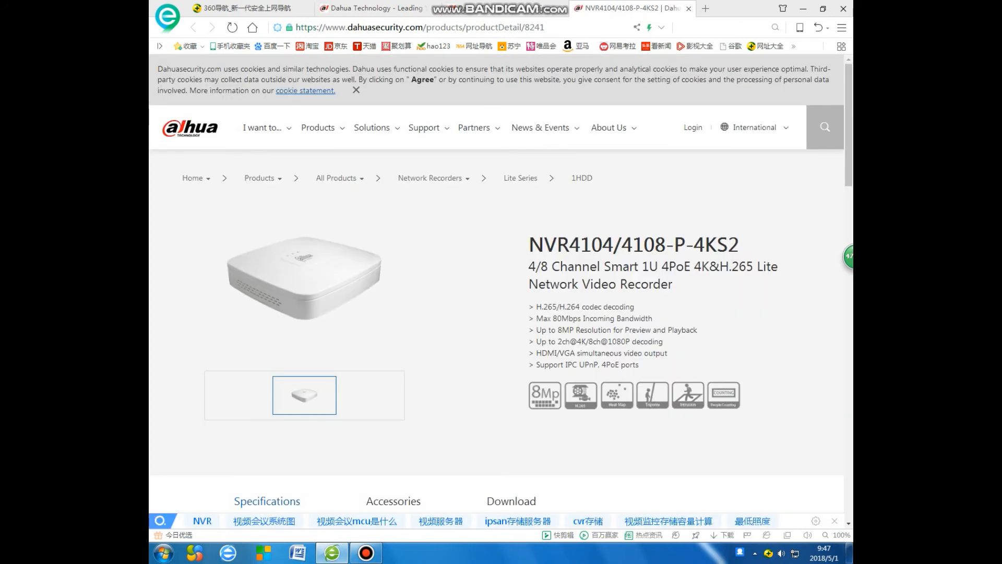
{"action": "scroll", "scroll_direction": "down", "scroll_amount": 3}
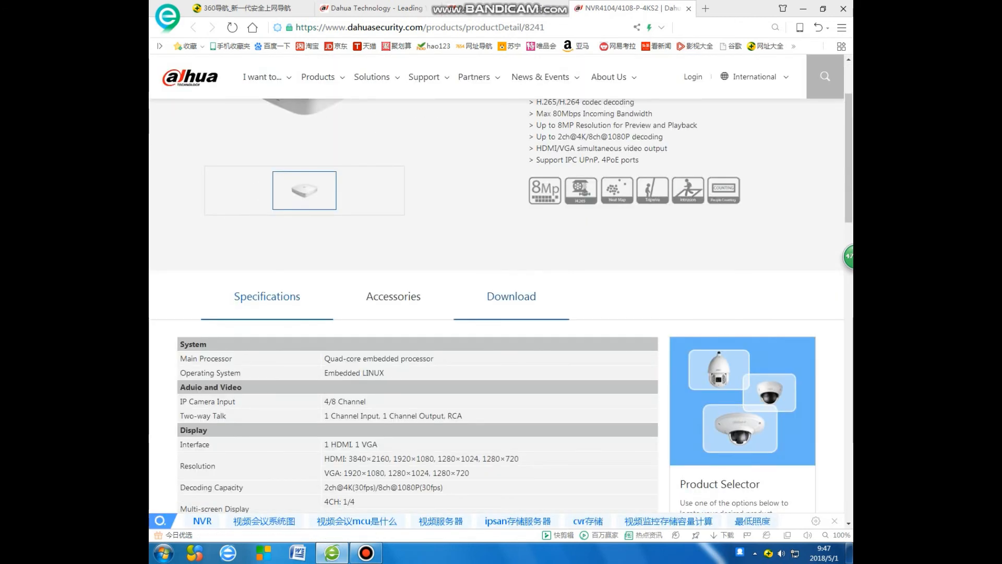